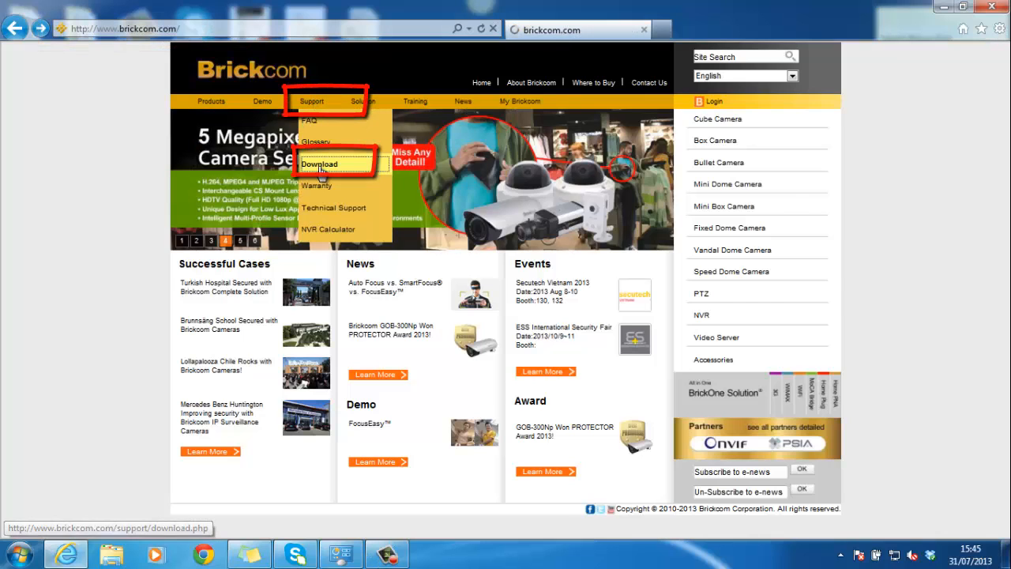
Save the BRC64 Professional zip from Brickcom support downloads and open its installer in WinRAR.
click(320, 164)
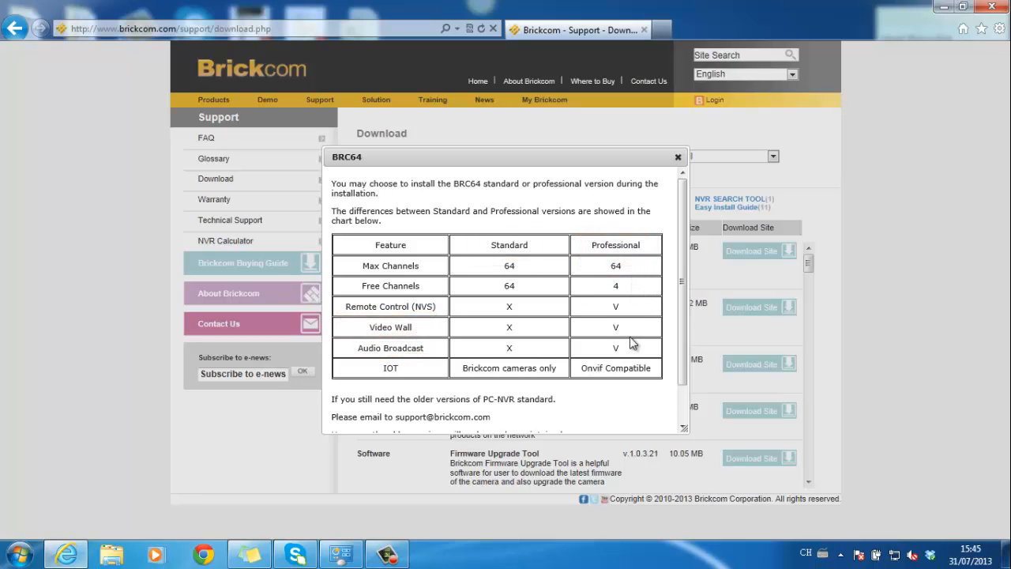
mouse_move(625, 346)
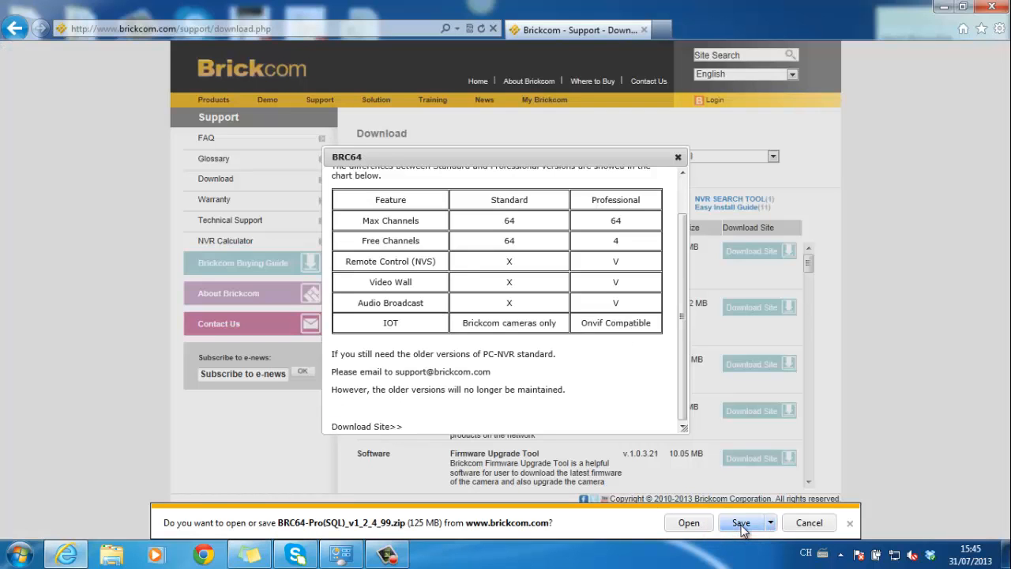
click(745, 522)
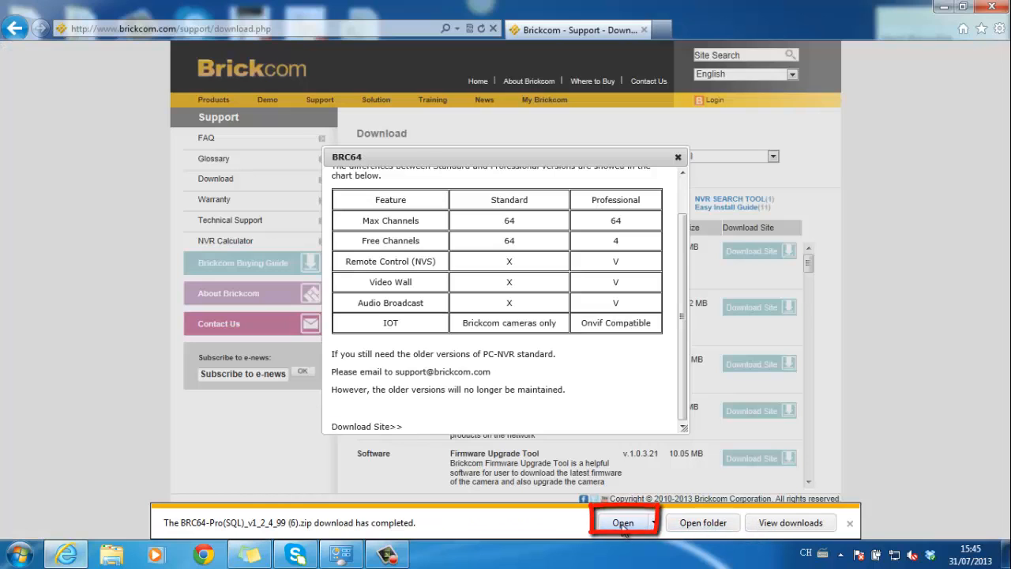
click(629, 522)
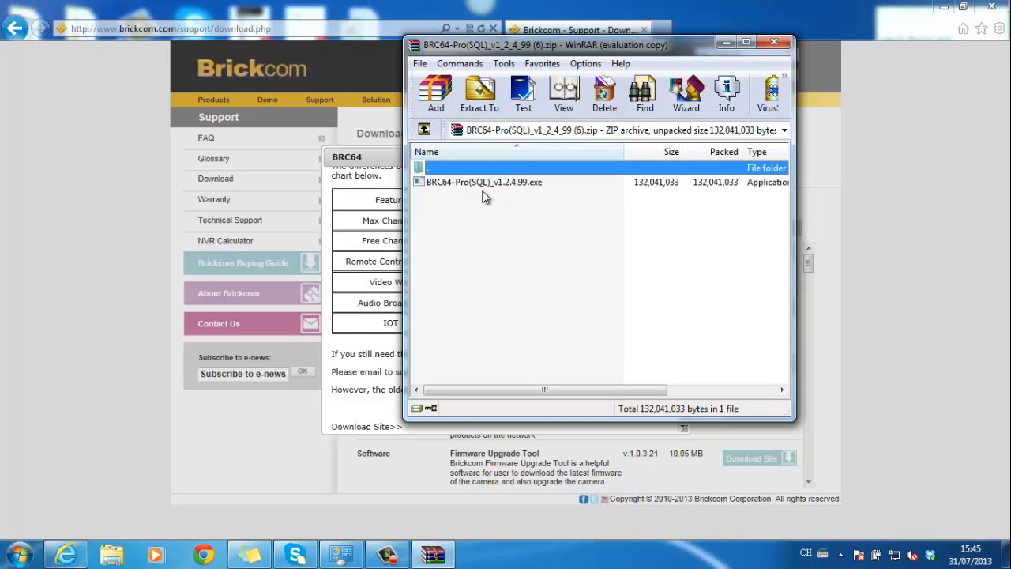
click(484, 182)
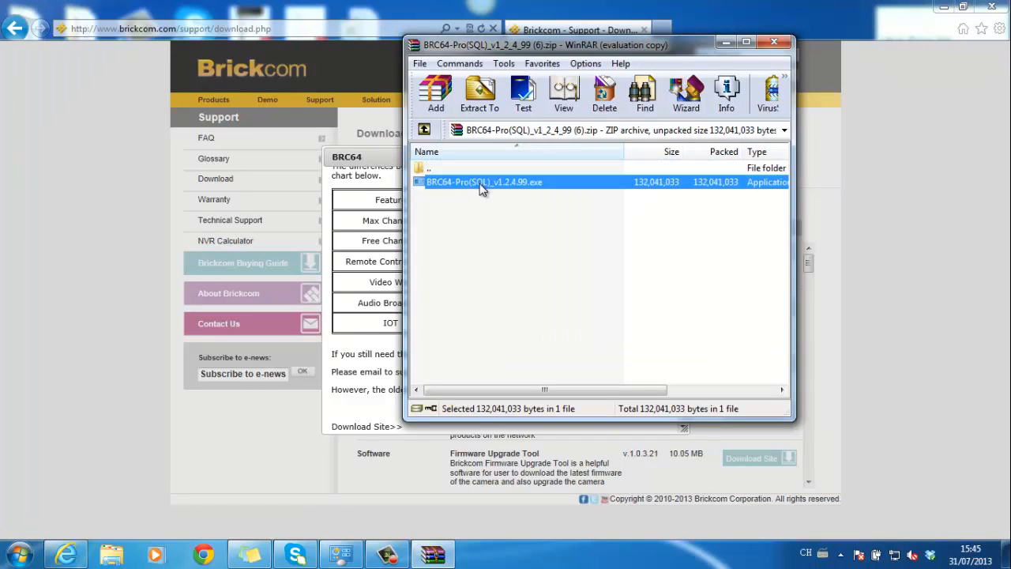
Install BRC64 Professional in English with the SQLEXPRESS database, default folder, and D: recording path.
double_click(489, 181)
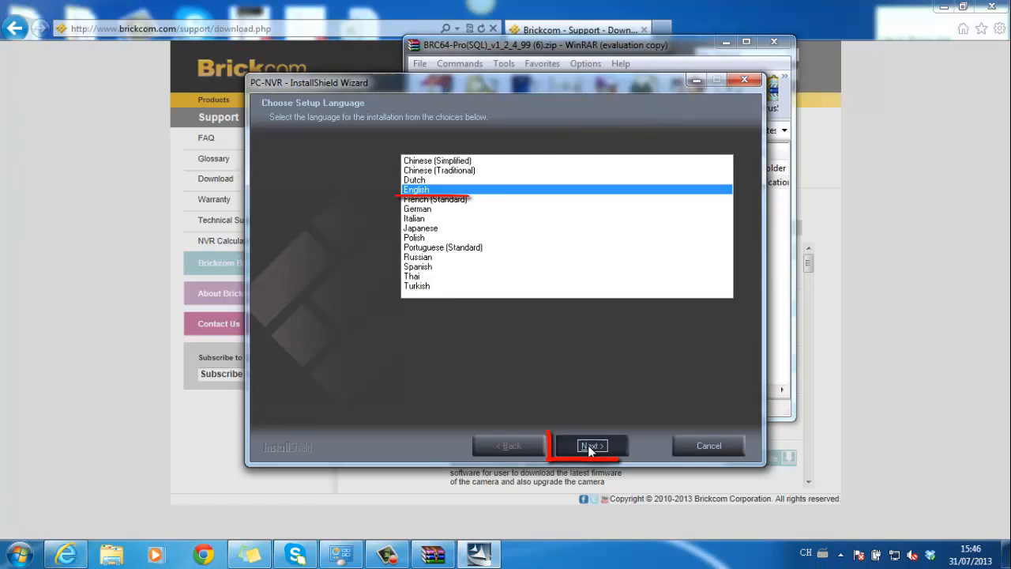
click(590, 445)
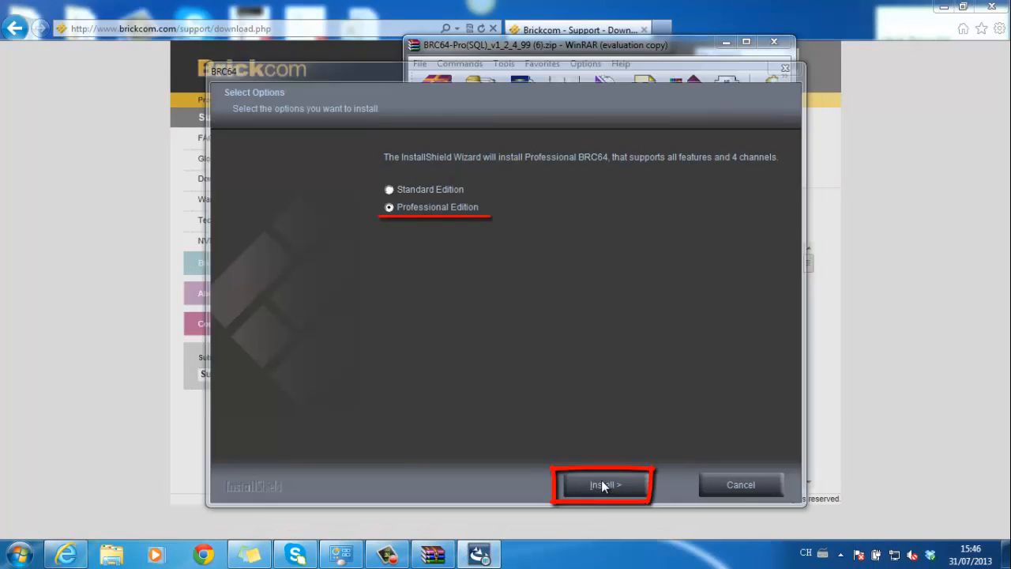
click(601, 484)
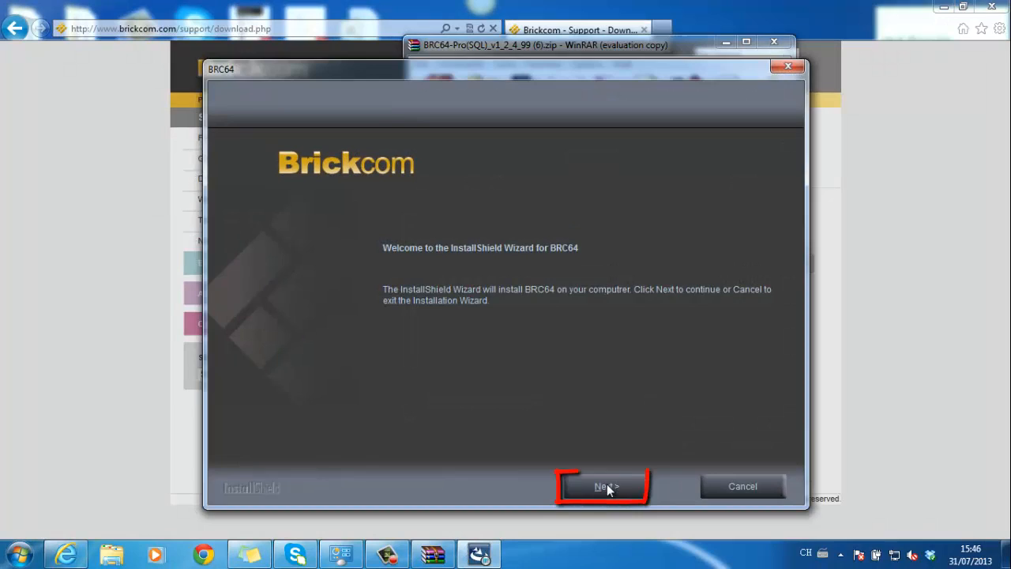
click(607, 486)
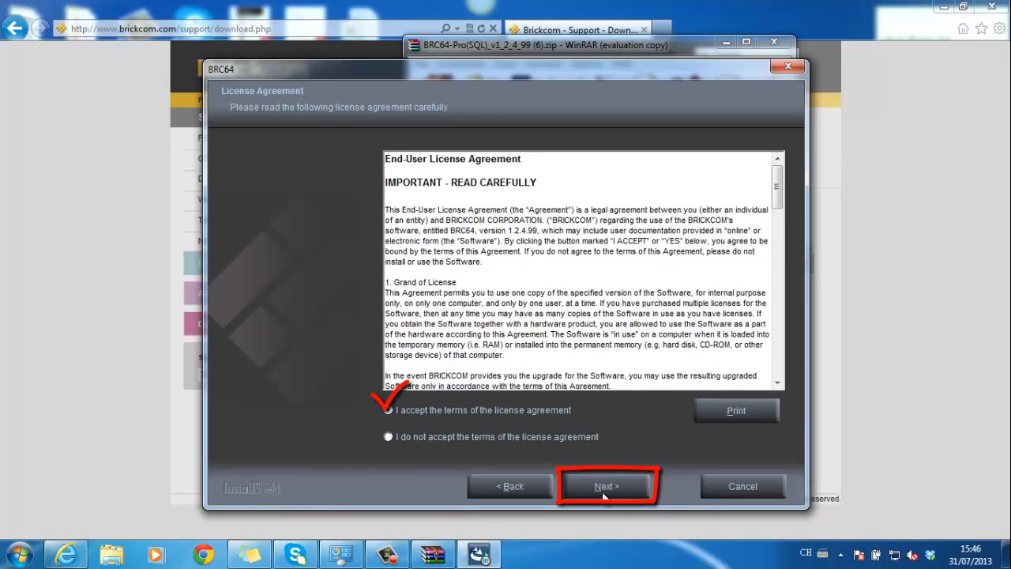
click(605, 485)
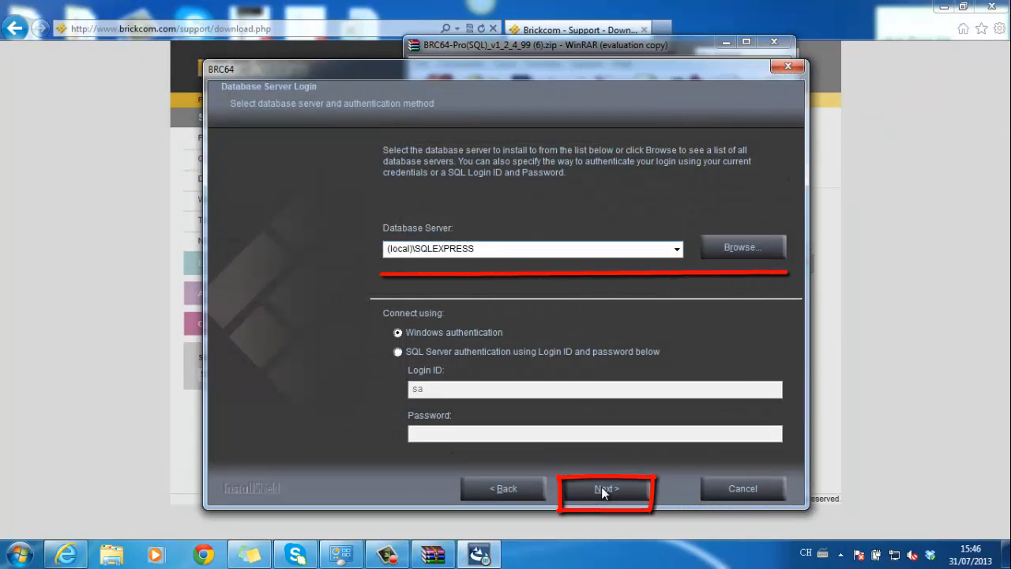
click(606, 488)
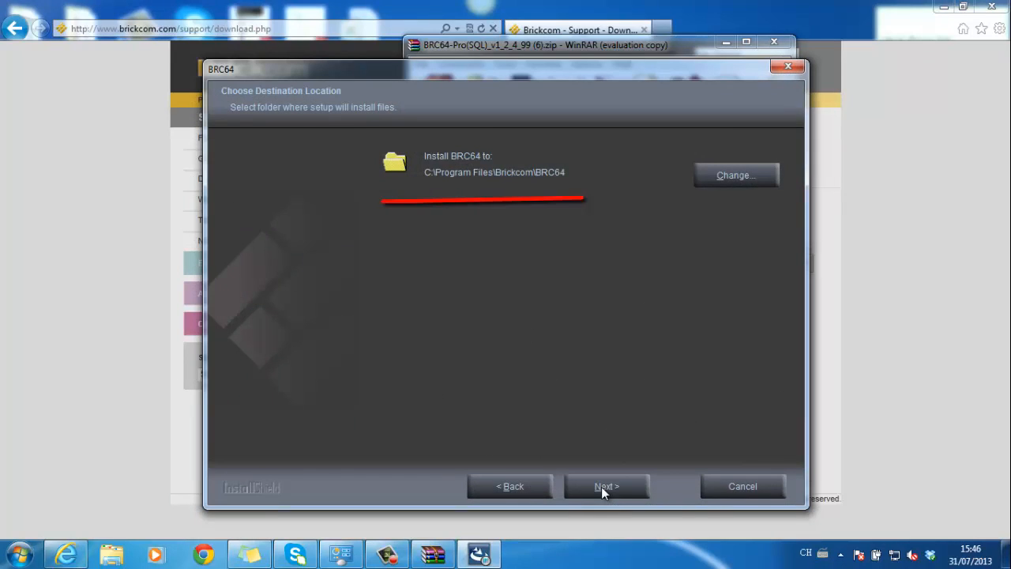
click(606, 485)
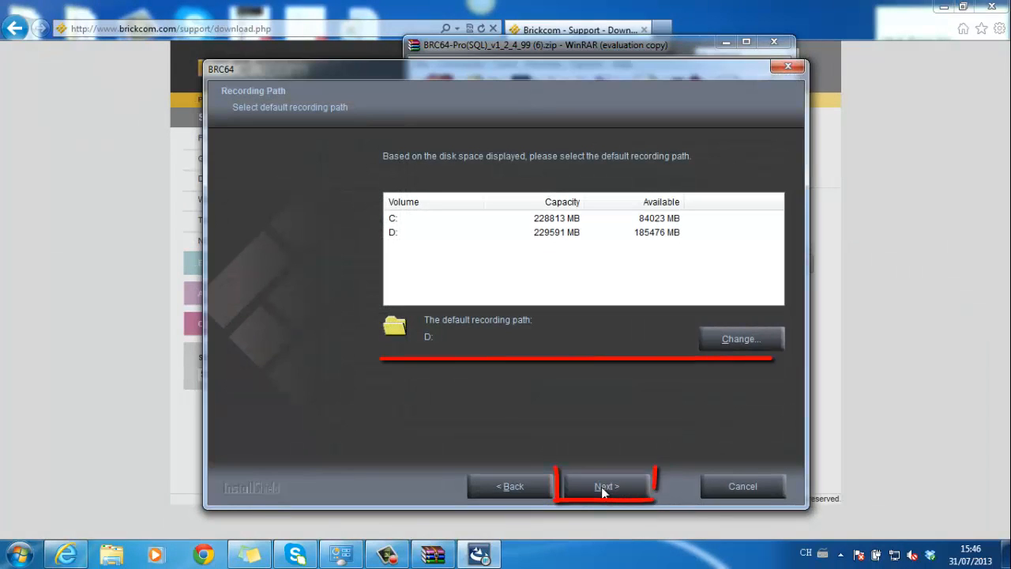
click(605, 485)
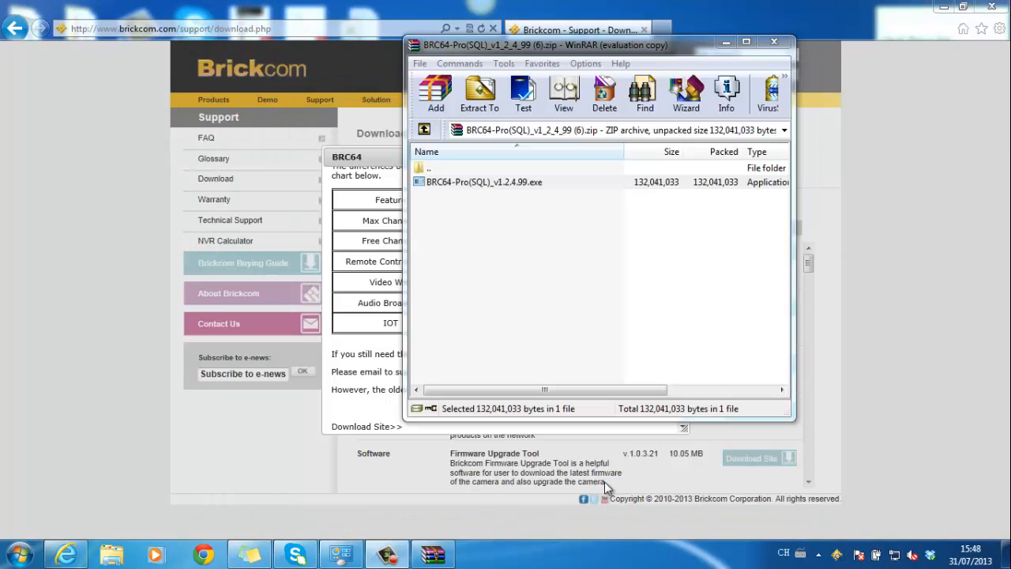
double_click(488, 181)
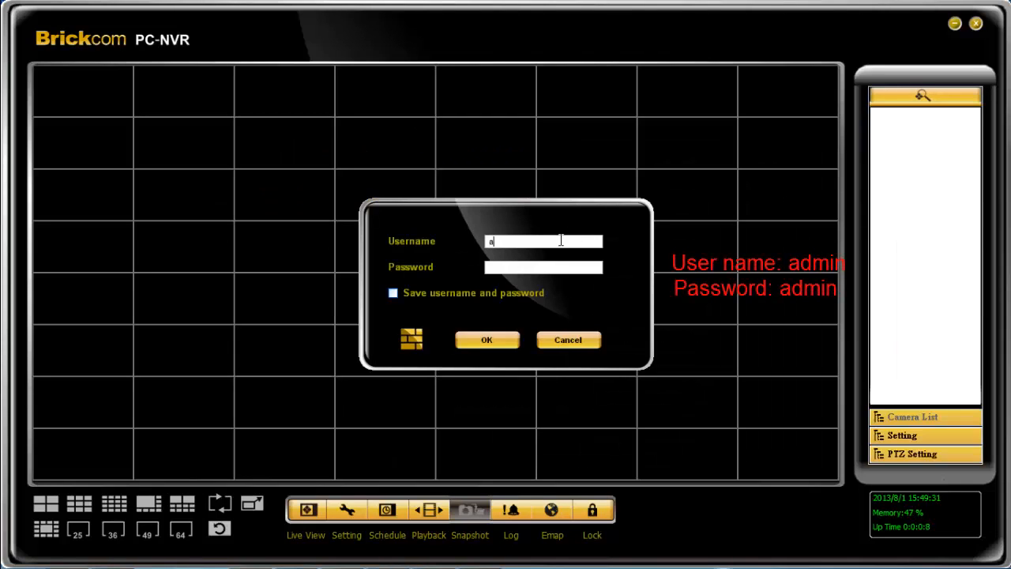
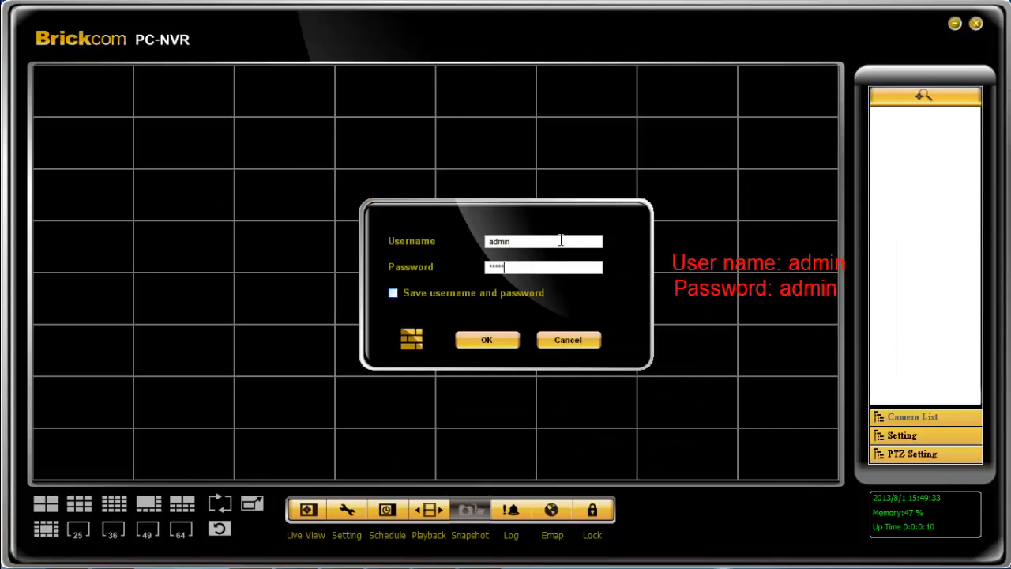
click(487, 340)
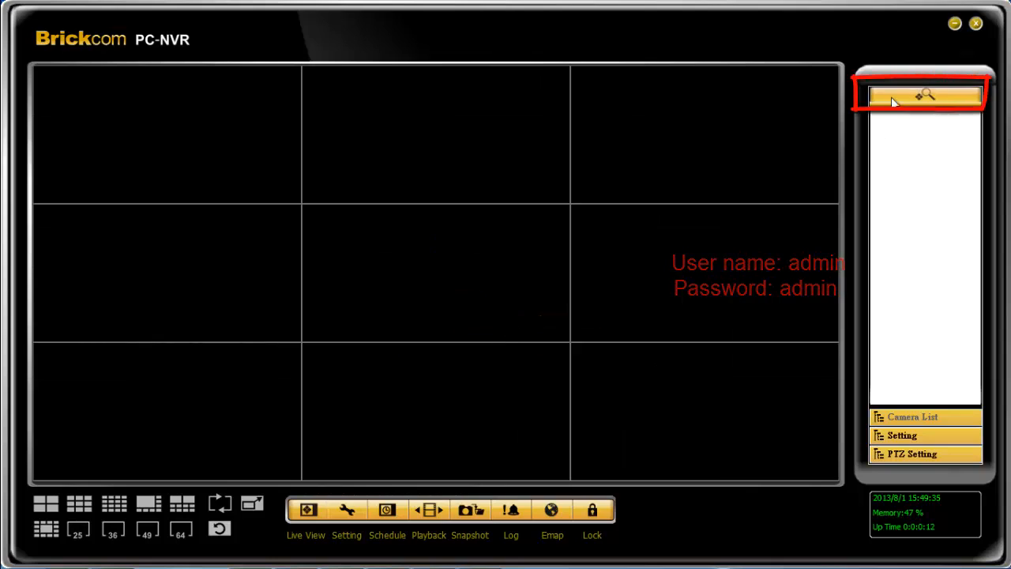
Search for cameras and add MD-300Ap-8705 and FB-100Ae-5b04 with admin credentials.
click(927, 95)
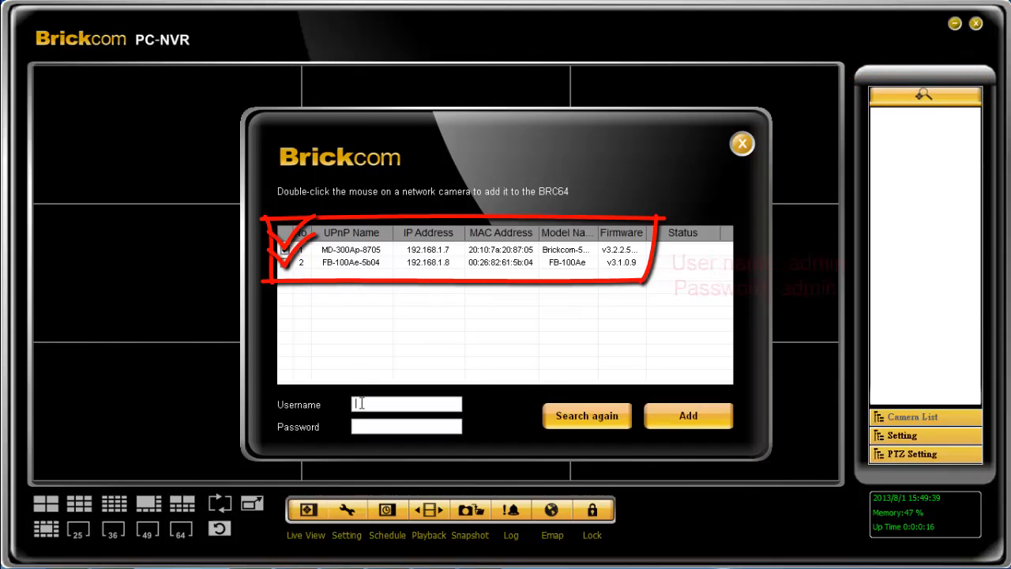
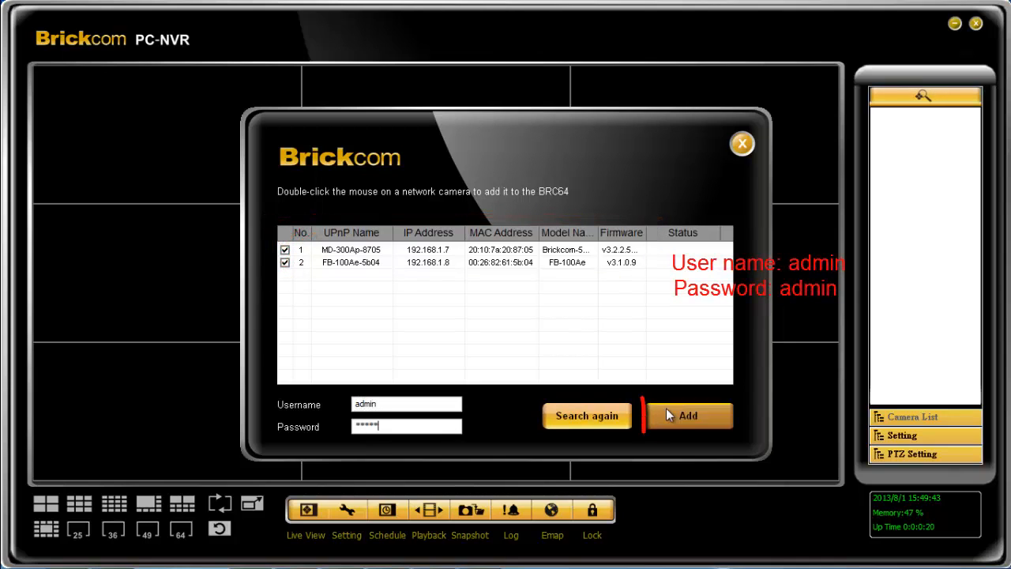
click(689, 415)
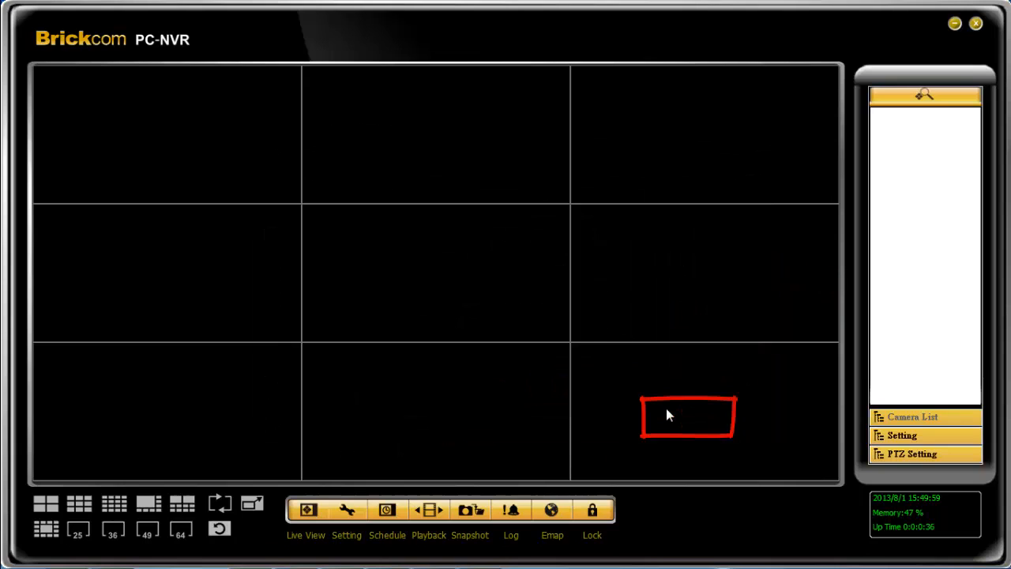
click(216, 529)
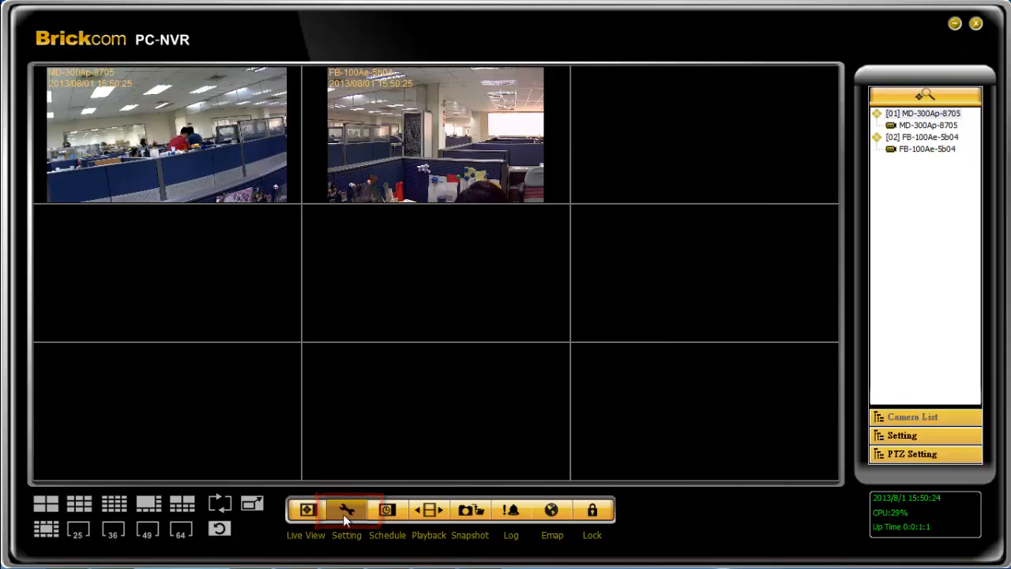
click(346, 509)
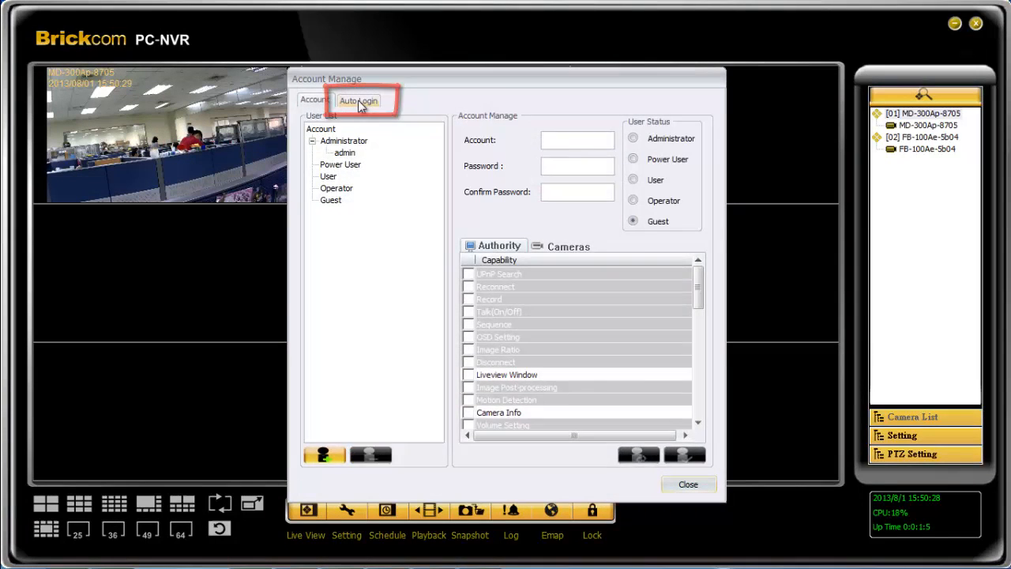
click(358, 100)
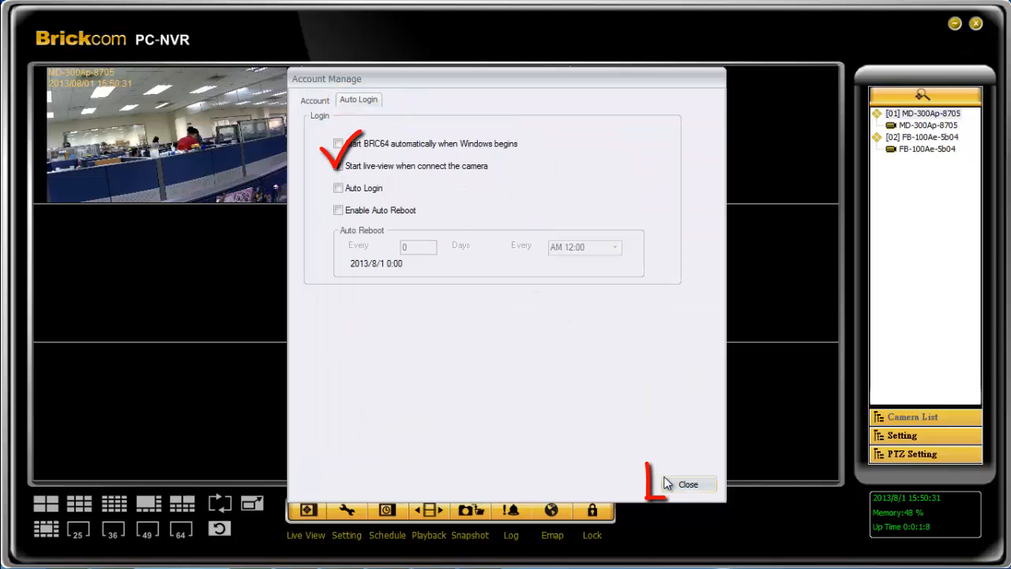
click(693, 484)
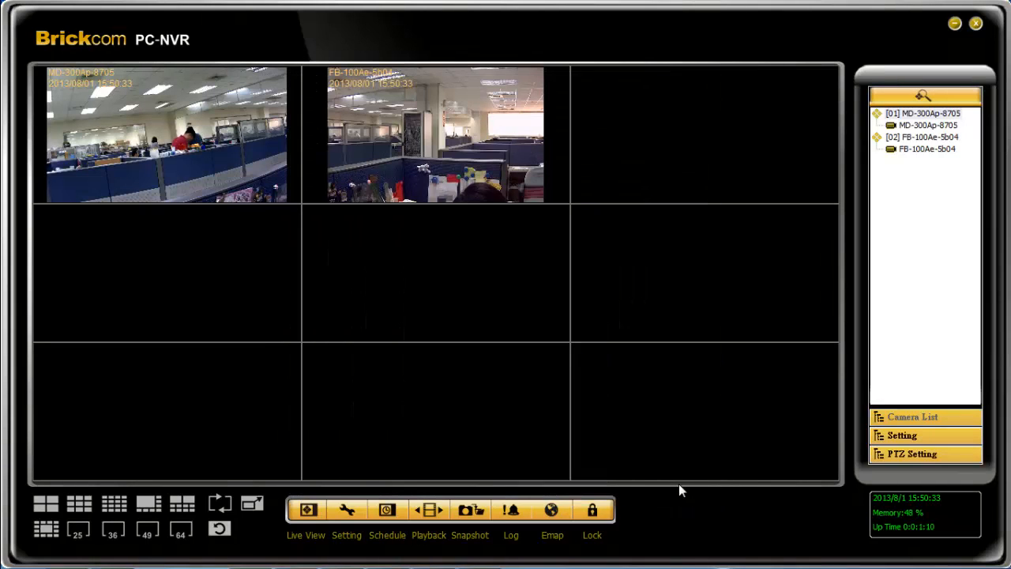